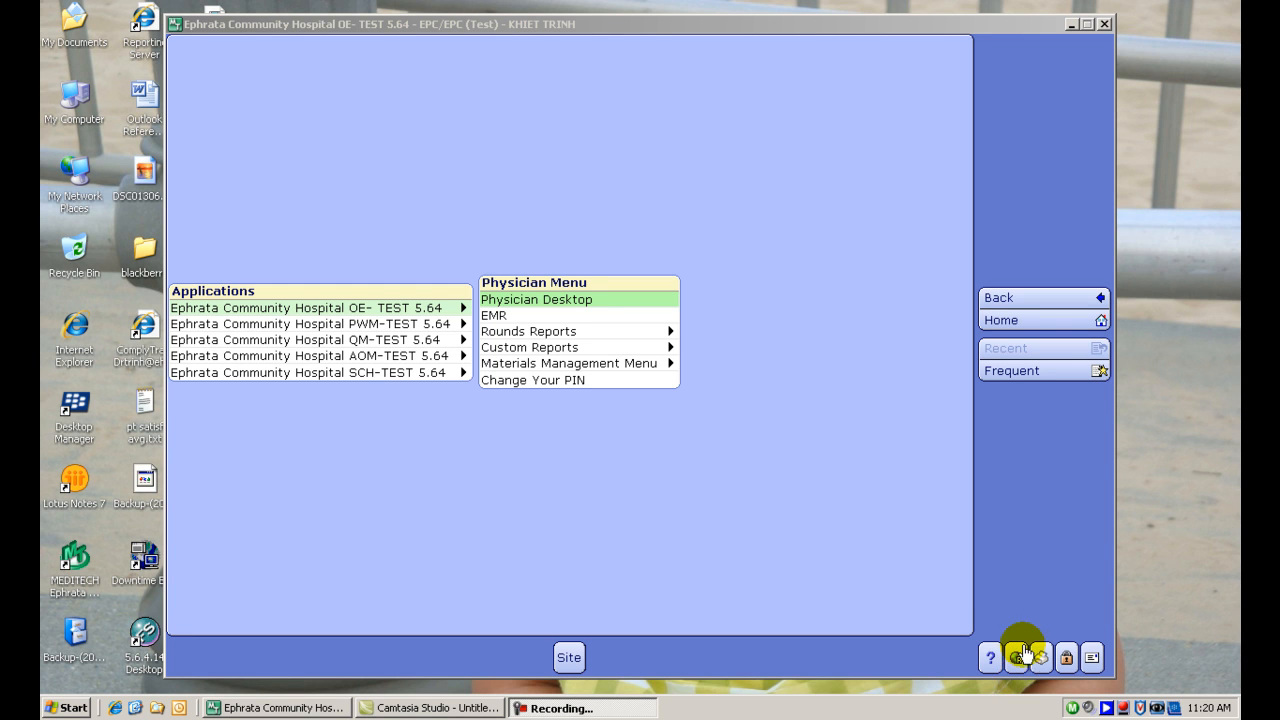
mouse_move(728, 532)
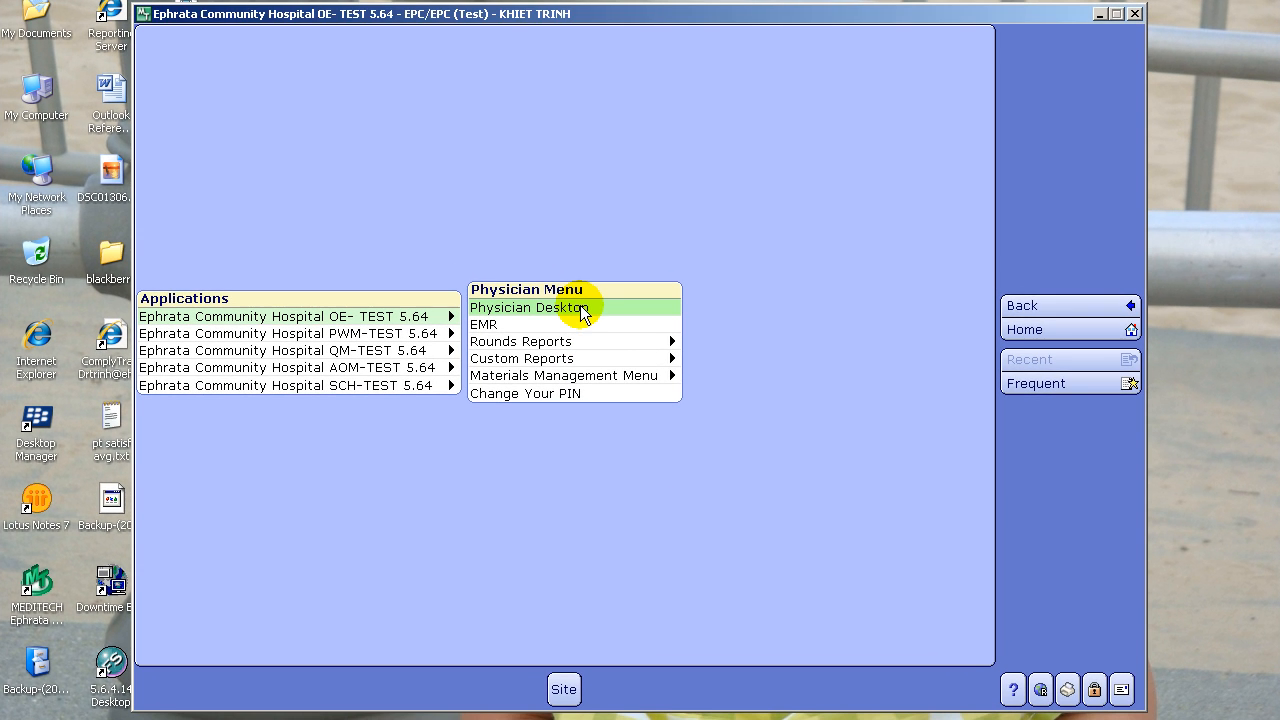
From Physician Desktop, switch to Inpatient Rounding and select the IMCU03/1 patient row.
left_click(530, 308)
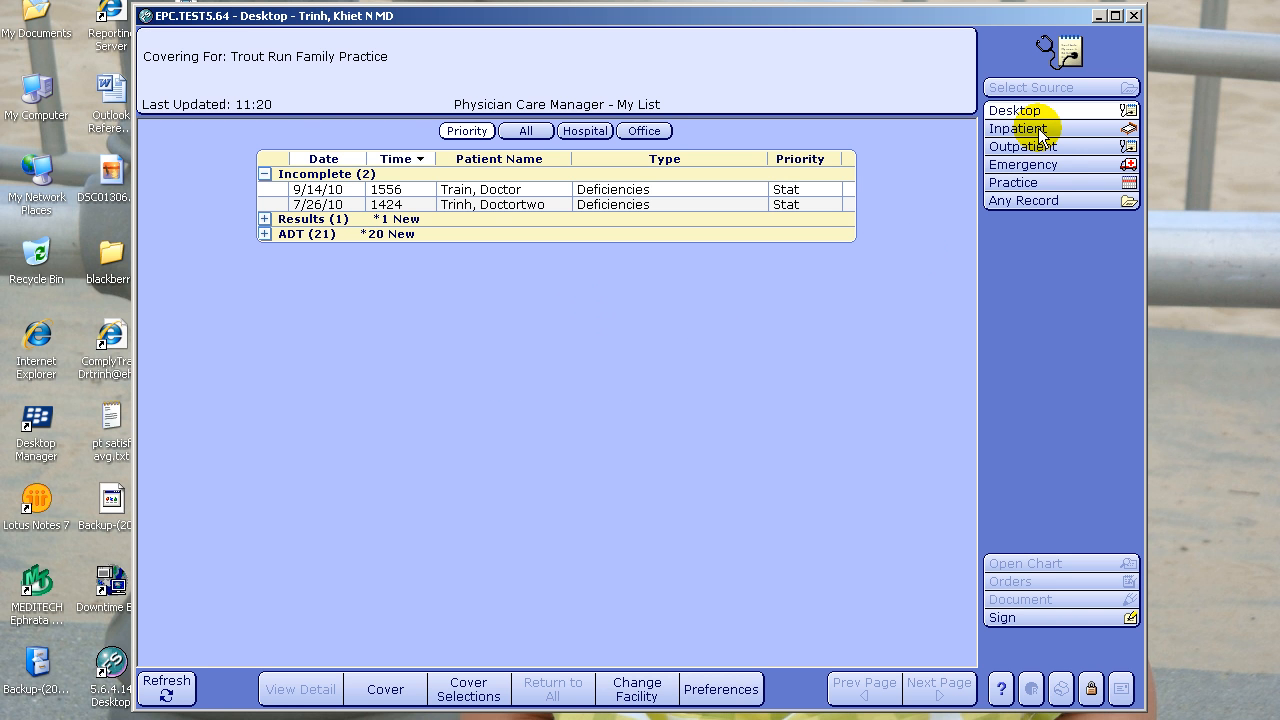
left_click(1018, 128)
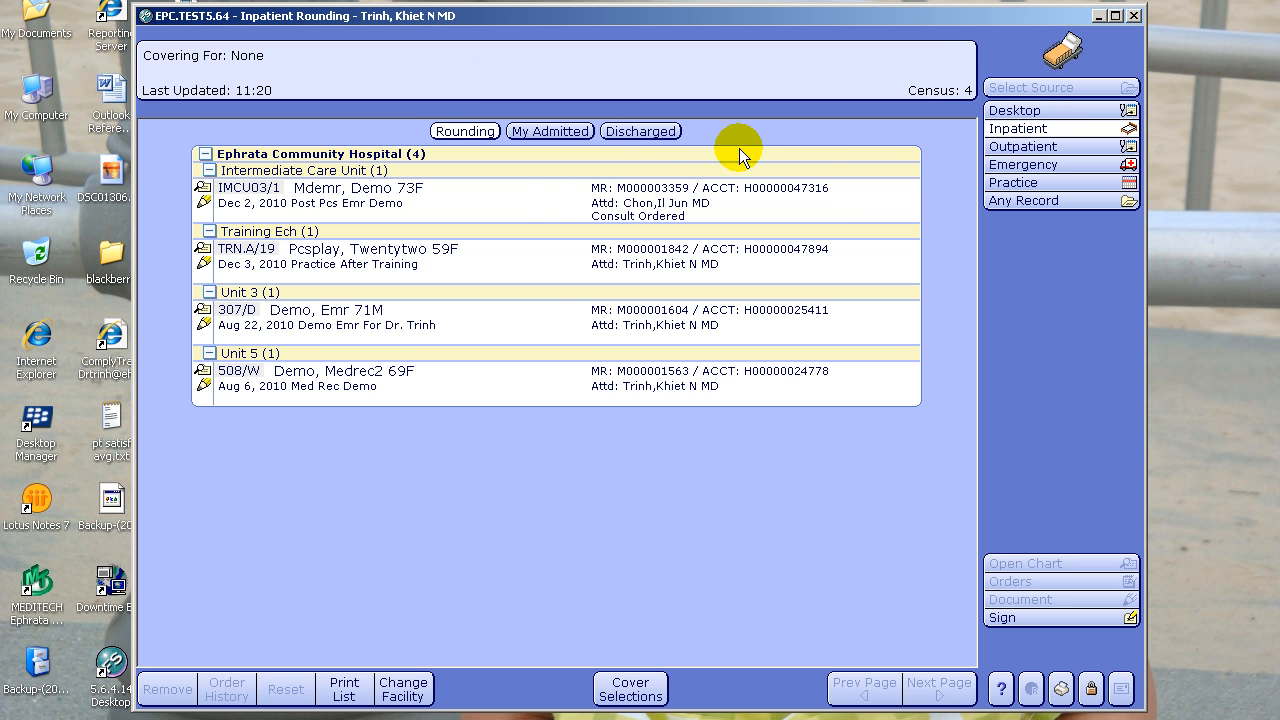
mouse_move(540, 206)
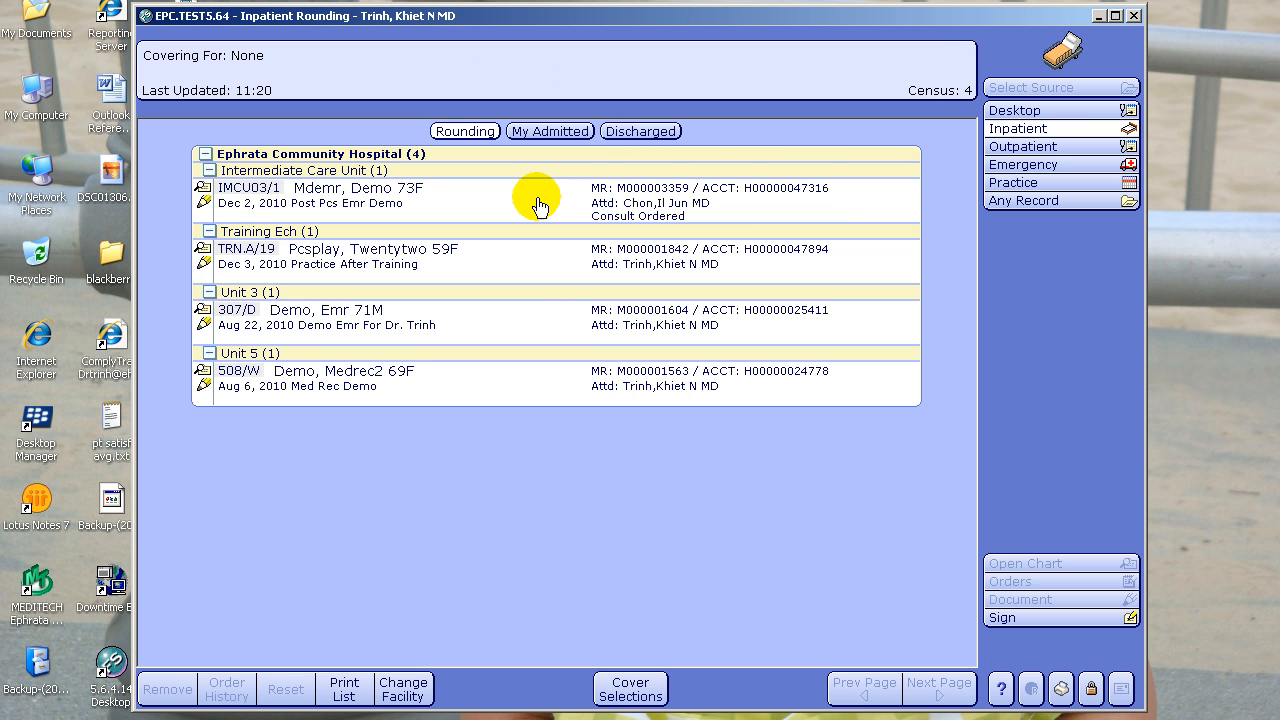
left_click(540, 196)
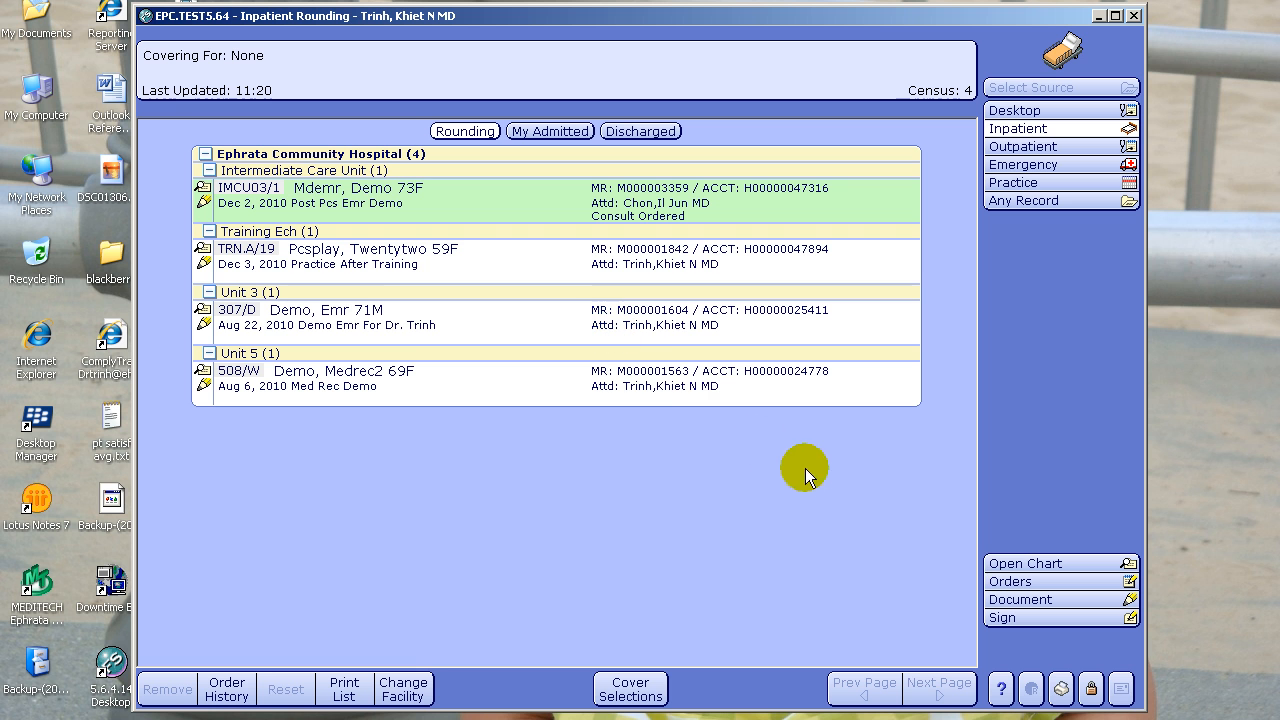
mouse_move(1008, 564)
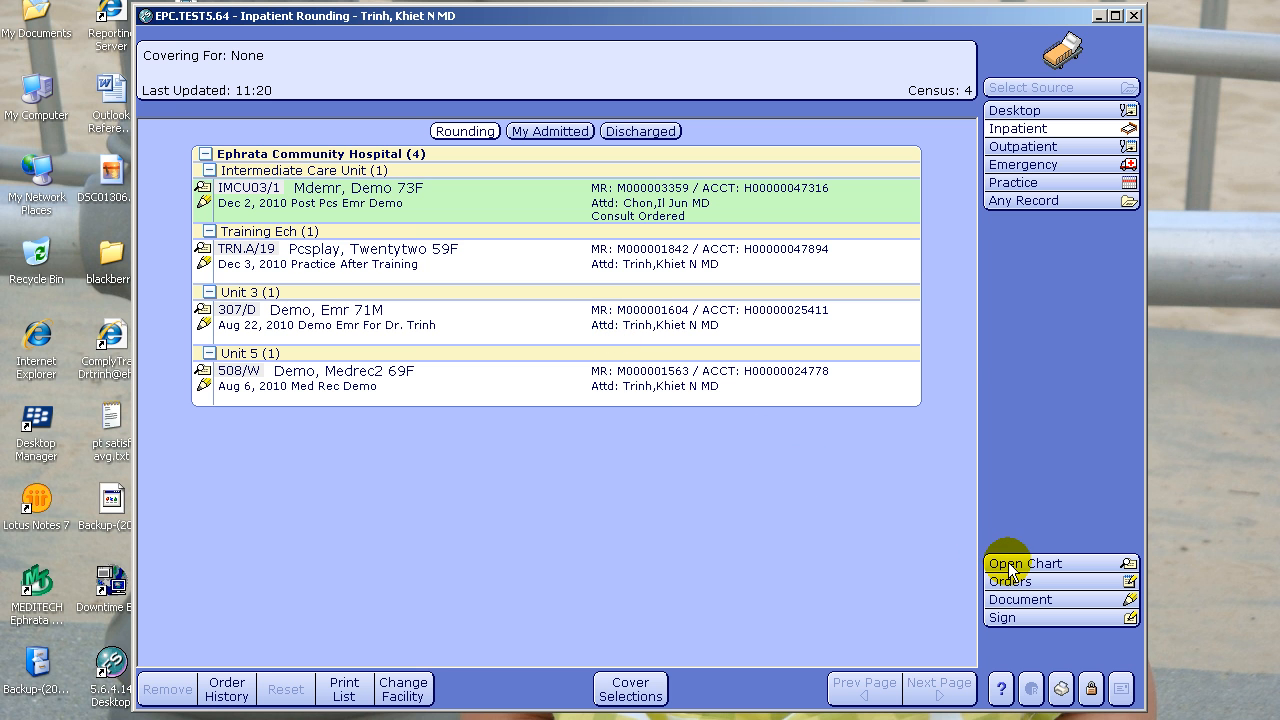
Load the selected patient's chart via Open Chart, showing the Patient Summary.
left_click(1022, 564)
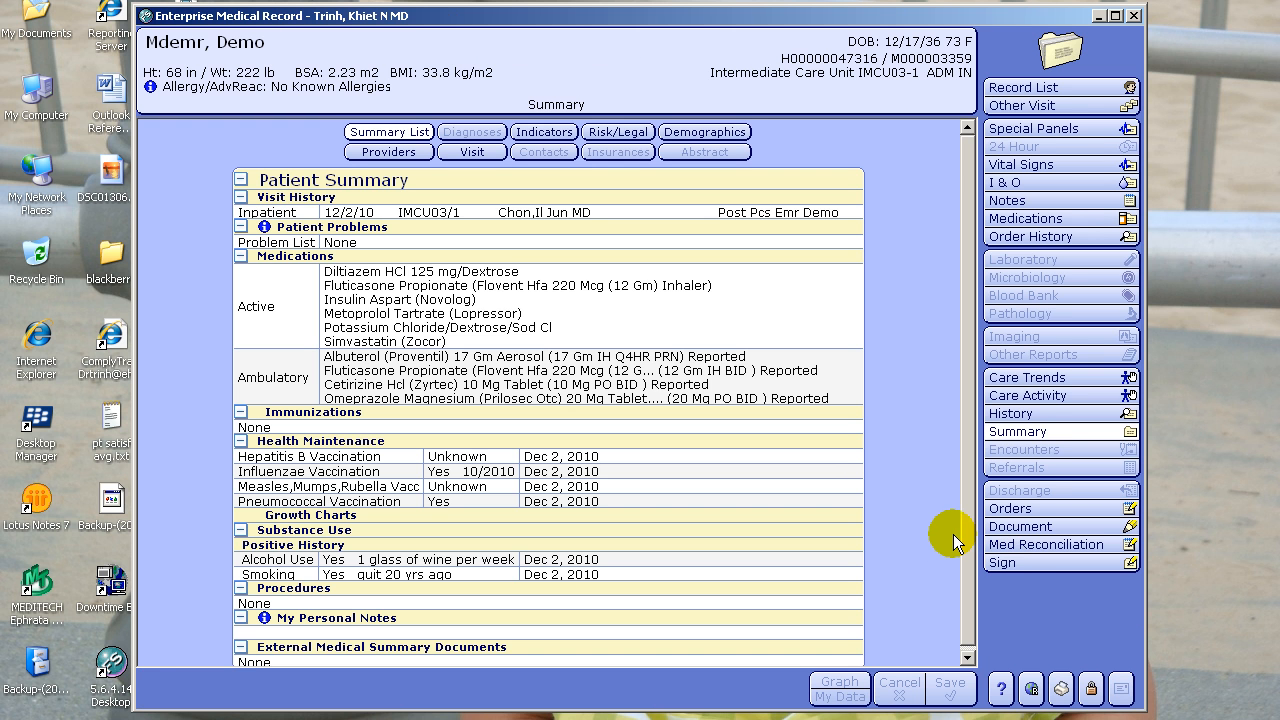
mouse_move(918, 442)
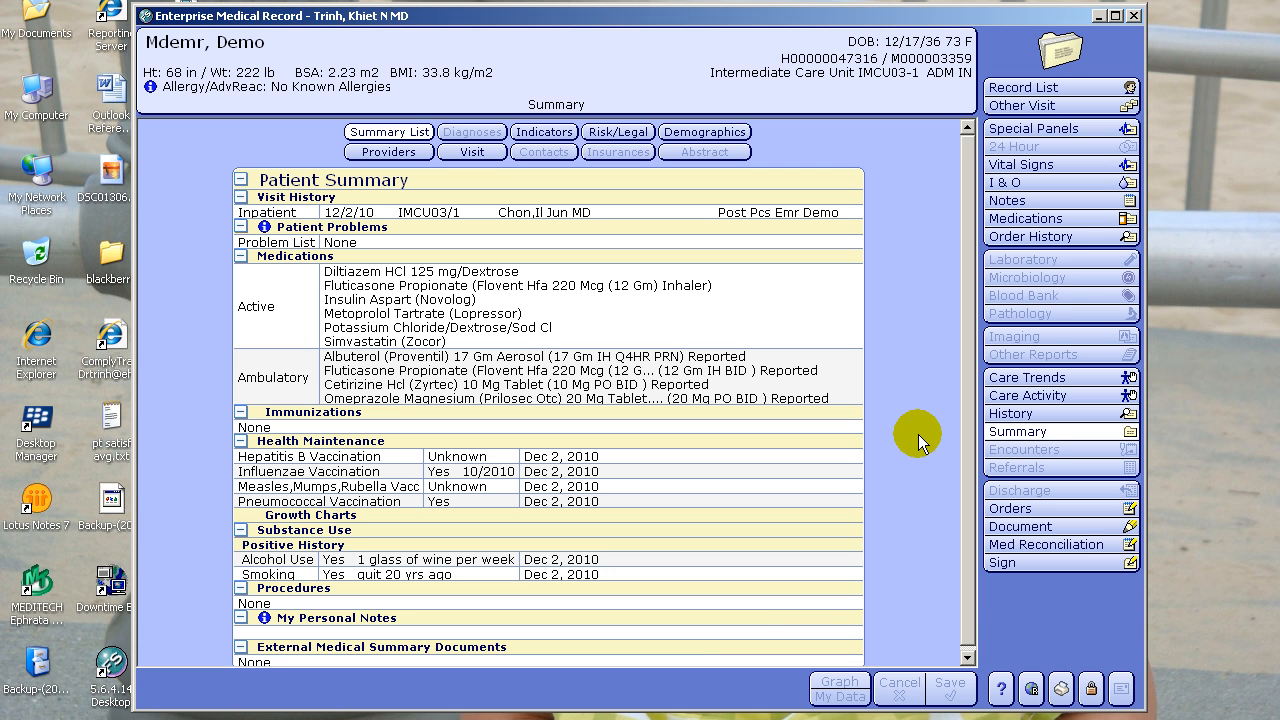
mouse_move(920, 418)
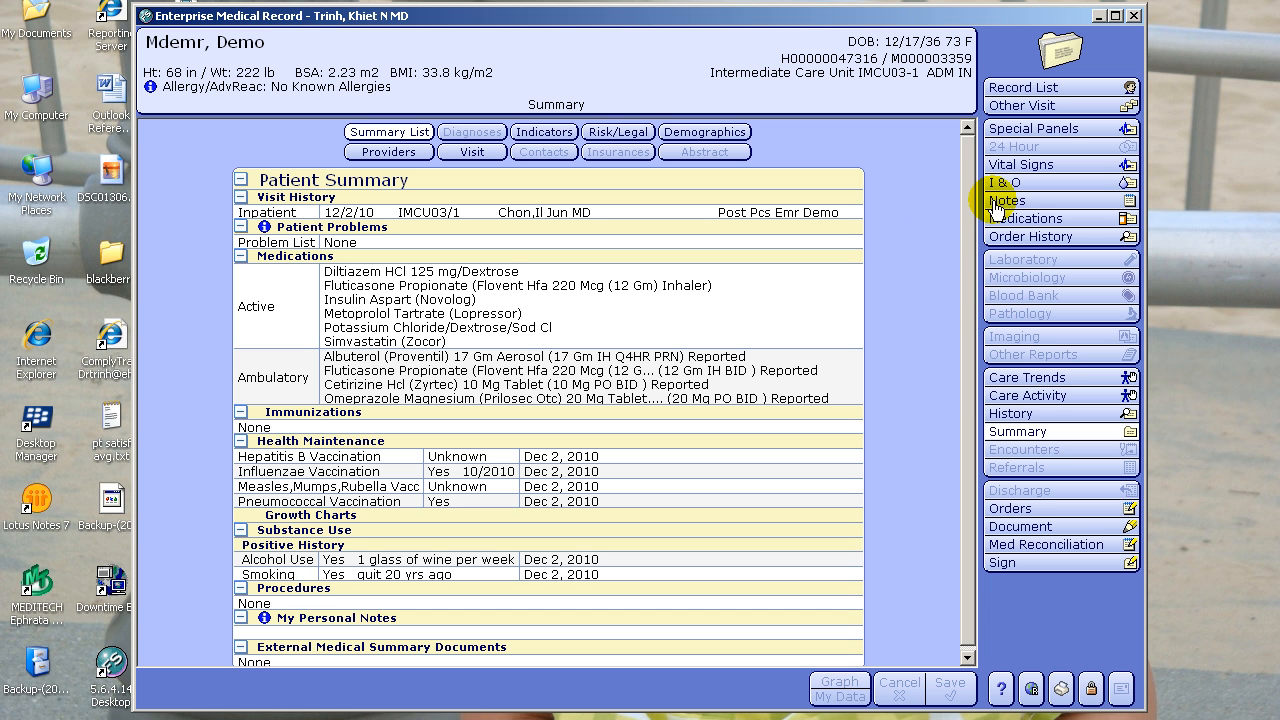
Show the All Notes list with dated nursing notes and assessments by author.
left_click(1010, 200)
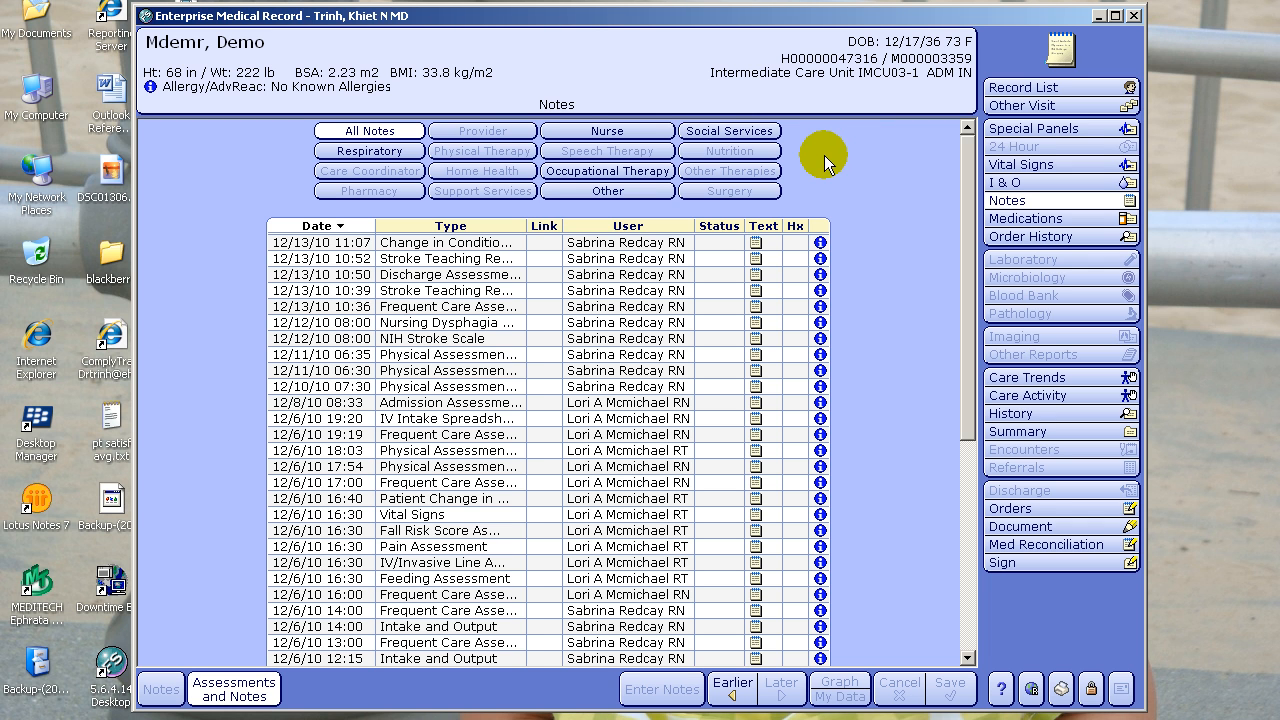
mouse_move(838, 192)
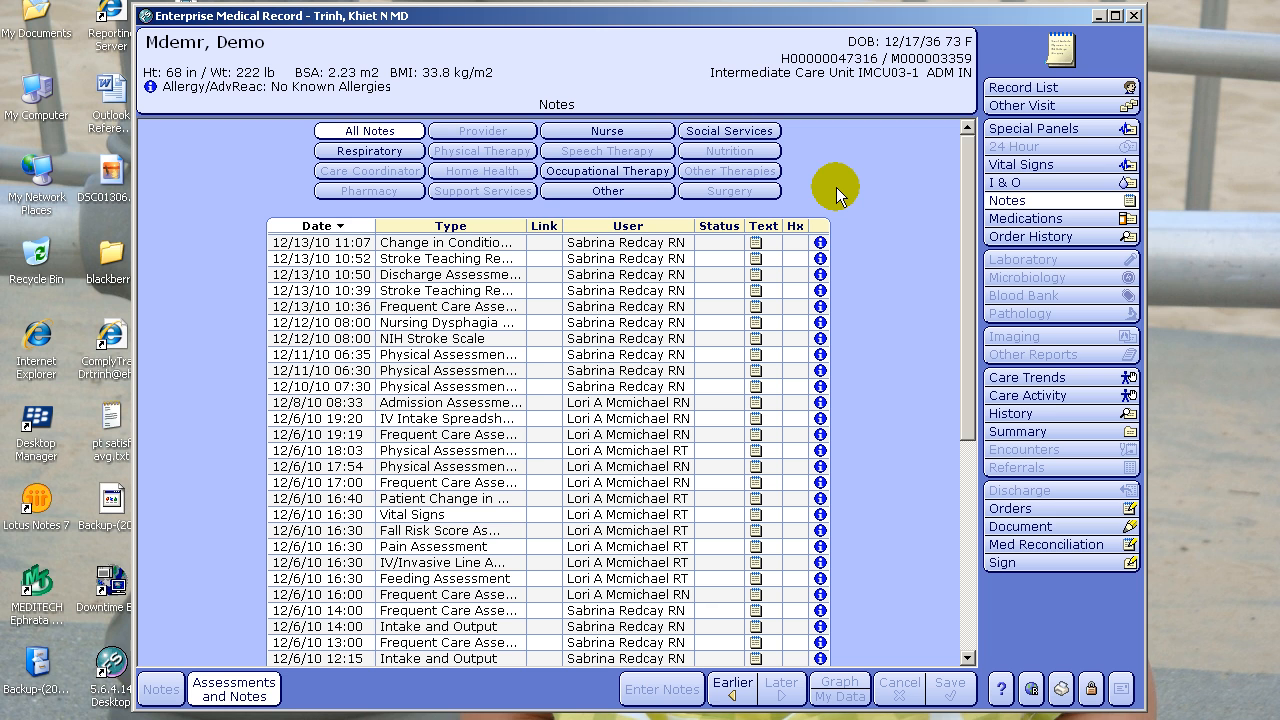
mouse_move(838, 196)
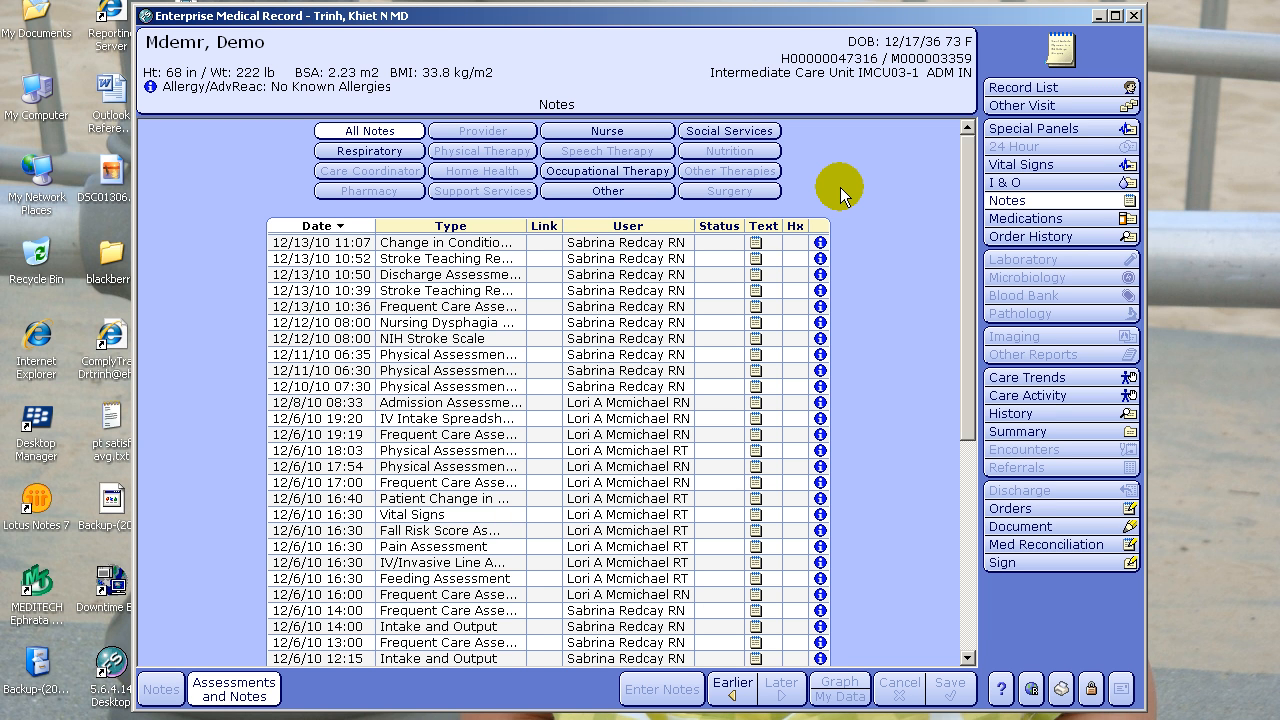
mouse_move(836, 200)
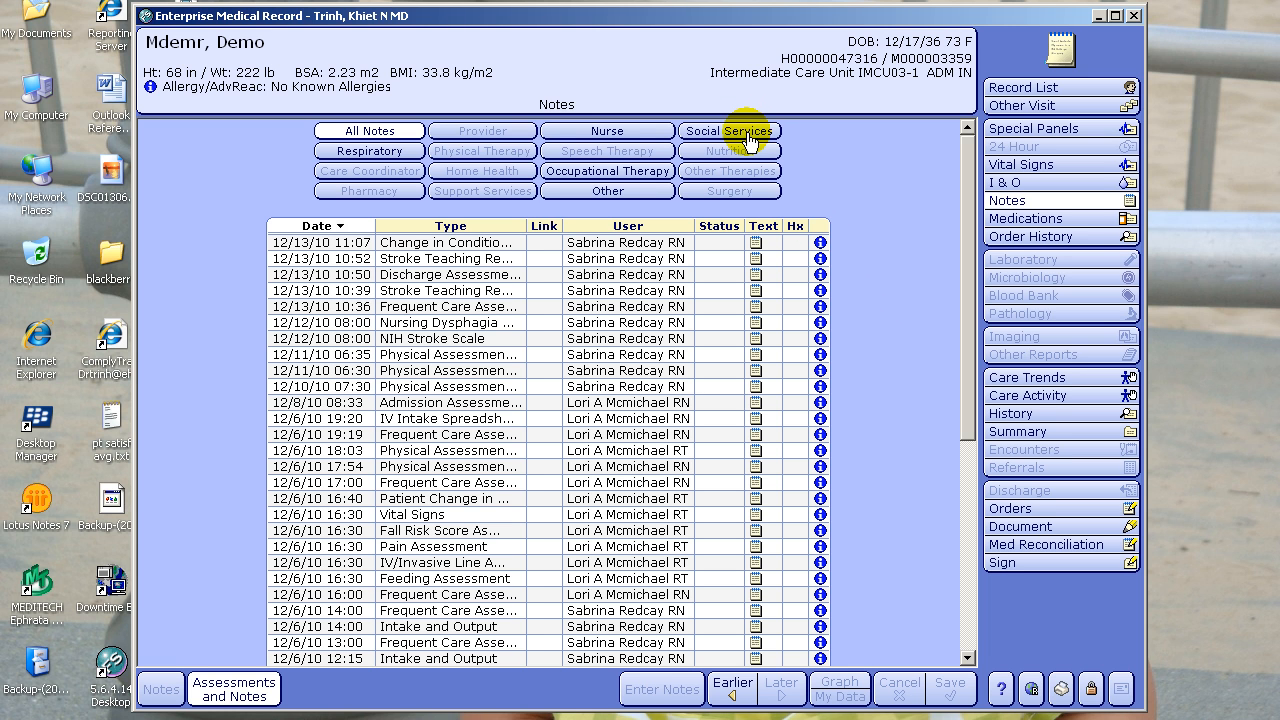
left_click(738, 130)
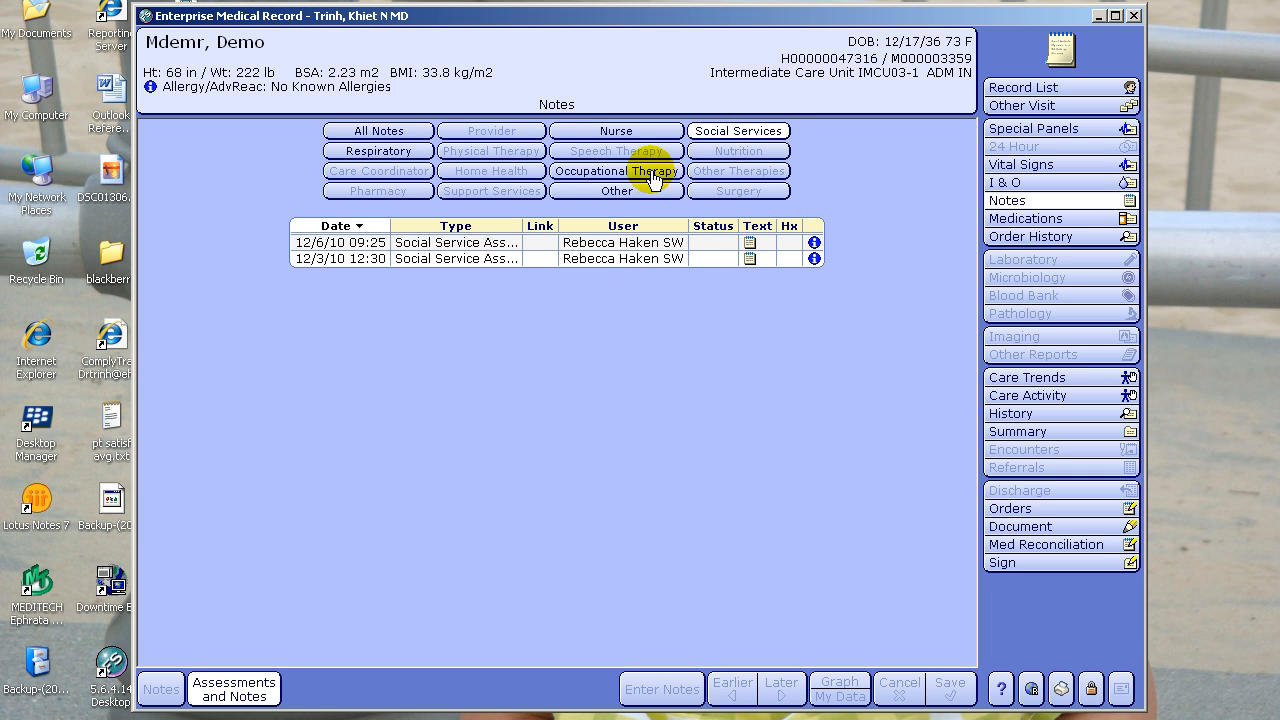
left_click(616, 170)
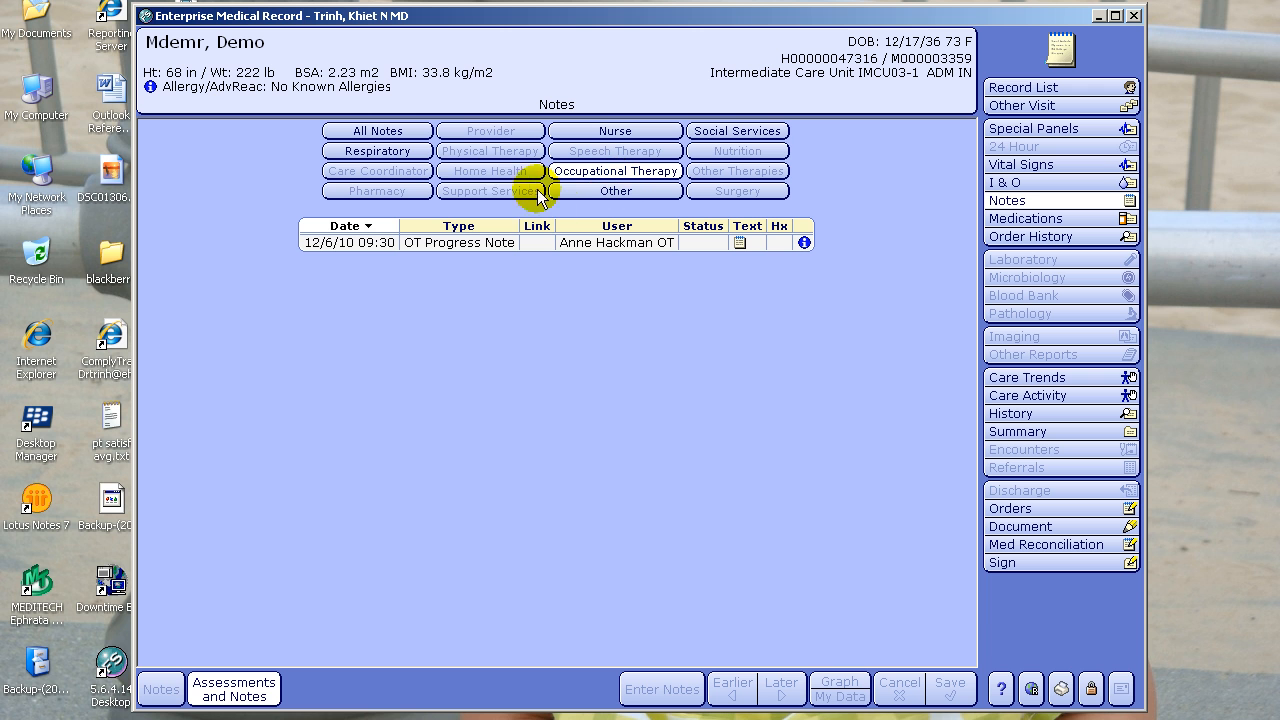
left_click(376, 130)
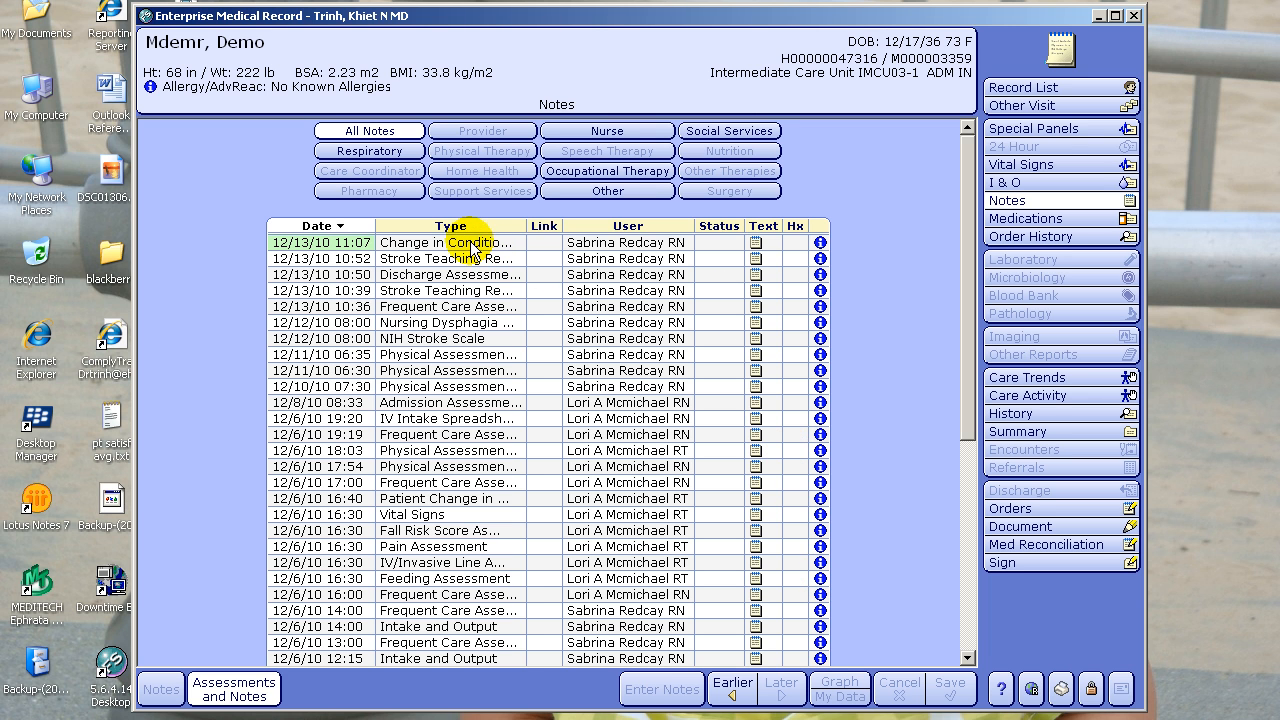
mouse_move(680, 244)
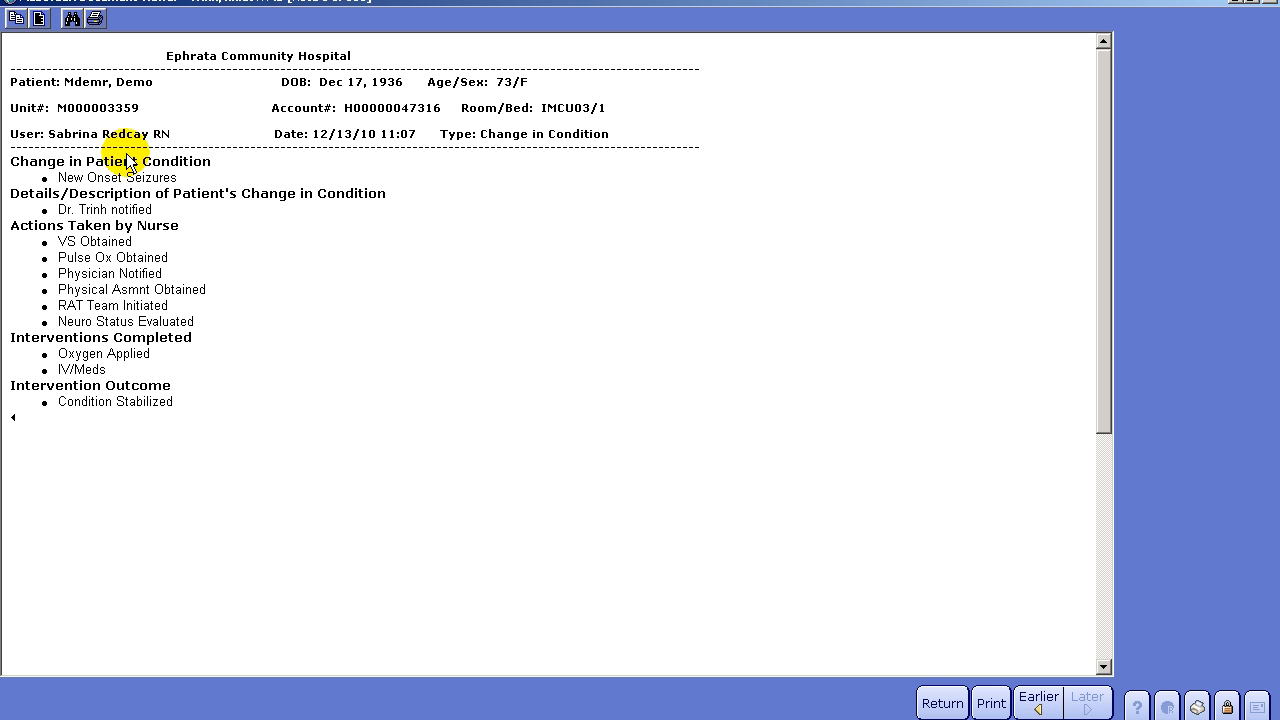
mouse_move(184, 192)
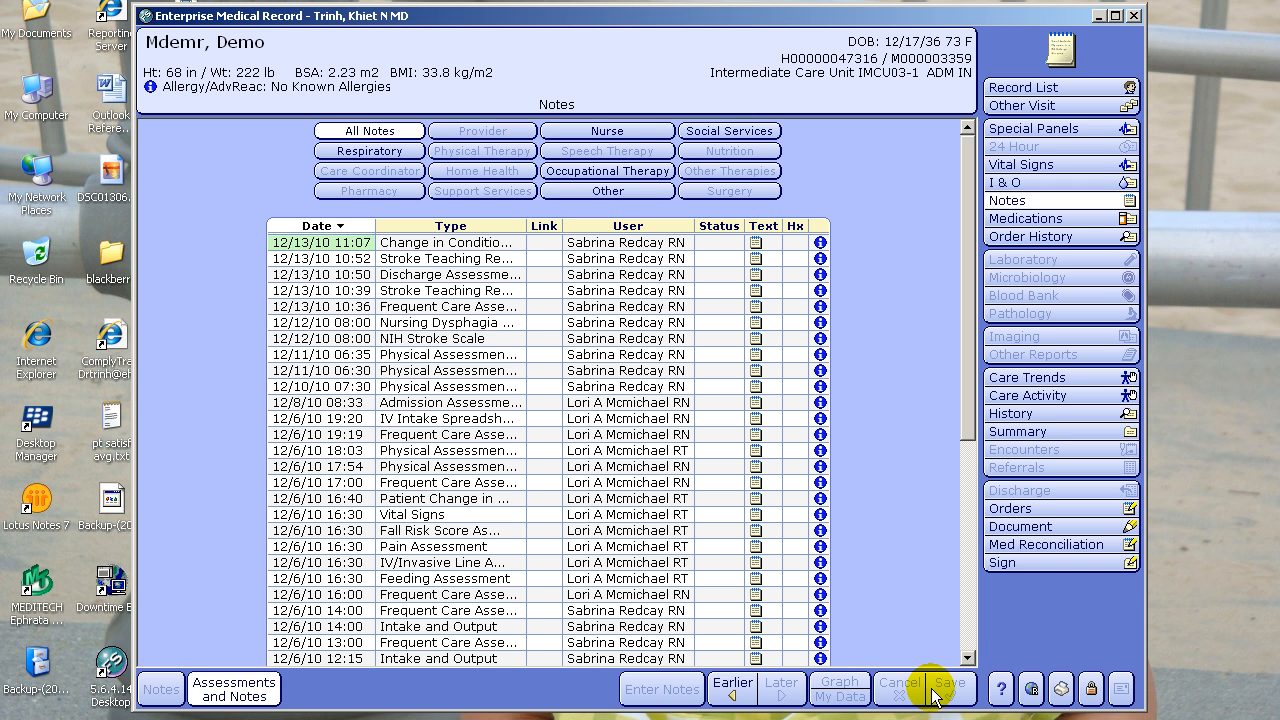
mouse_move(1010, 412)
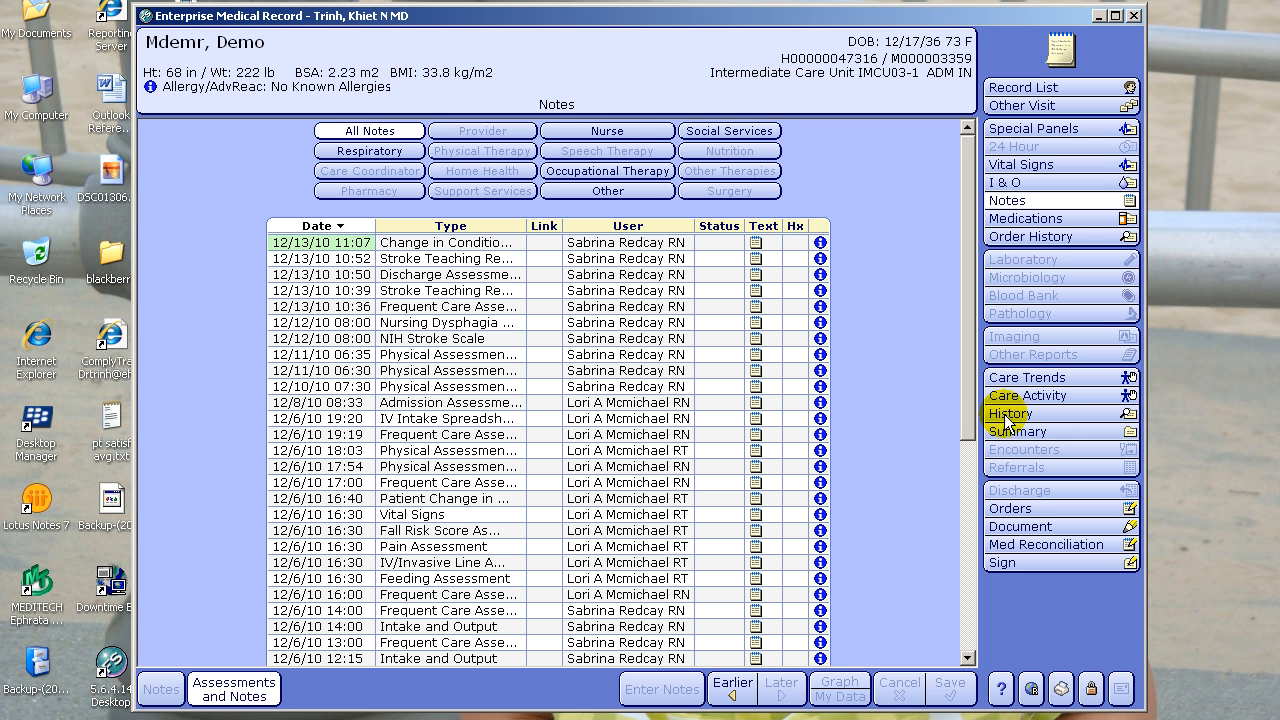
Show the History - Positives table with conditions, surgeries, habits and vaccinations.
left_click(1010, 412)
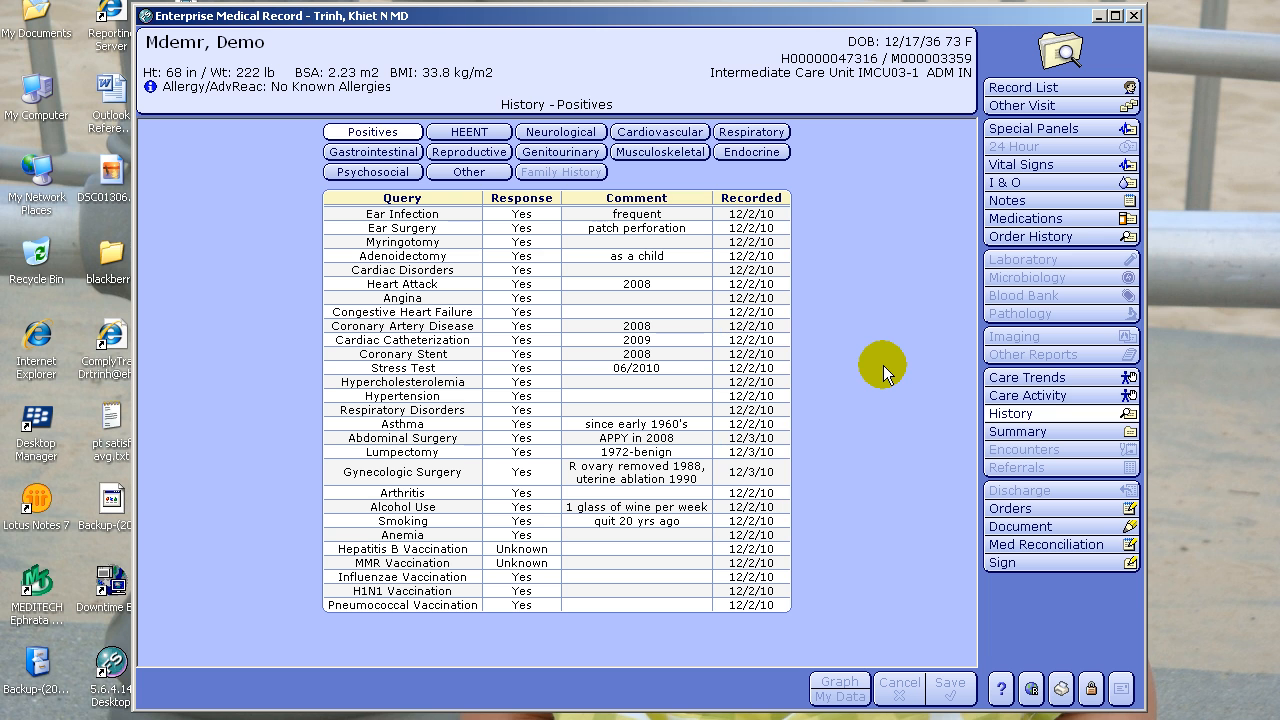
mouse_move(872, 382)
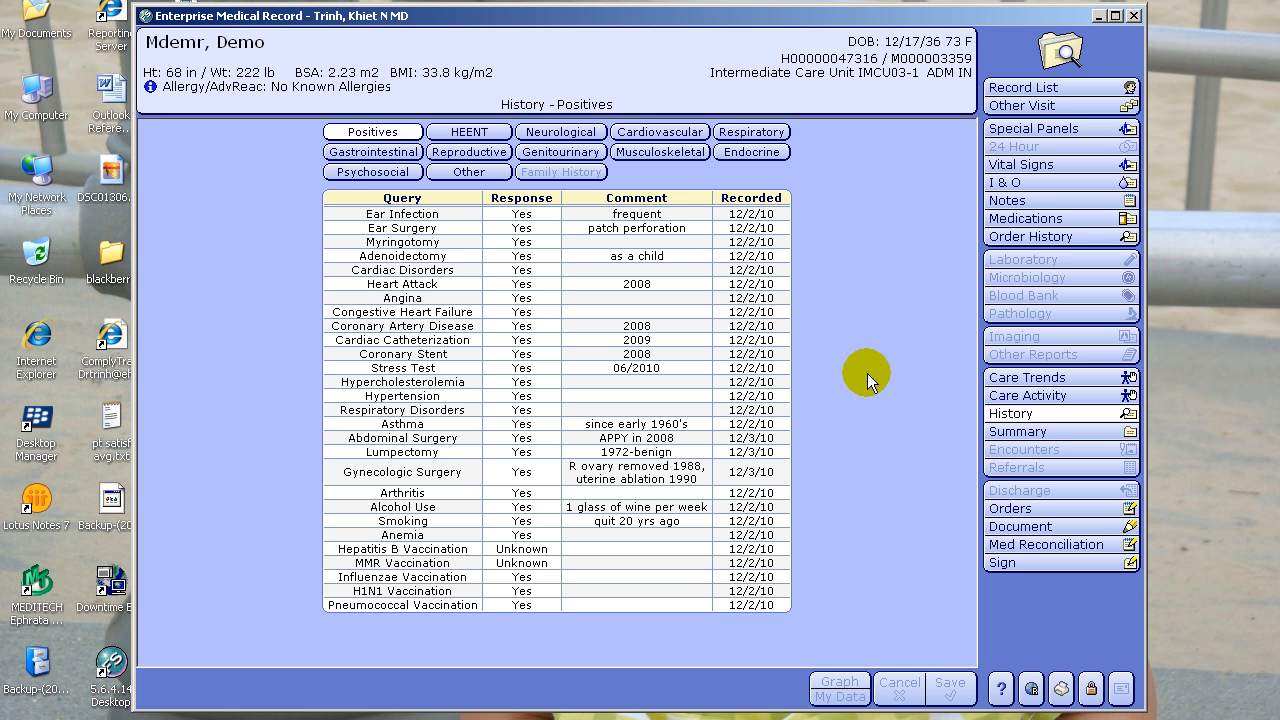
mouse_move(862, 352)
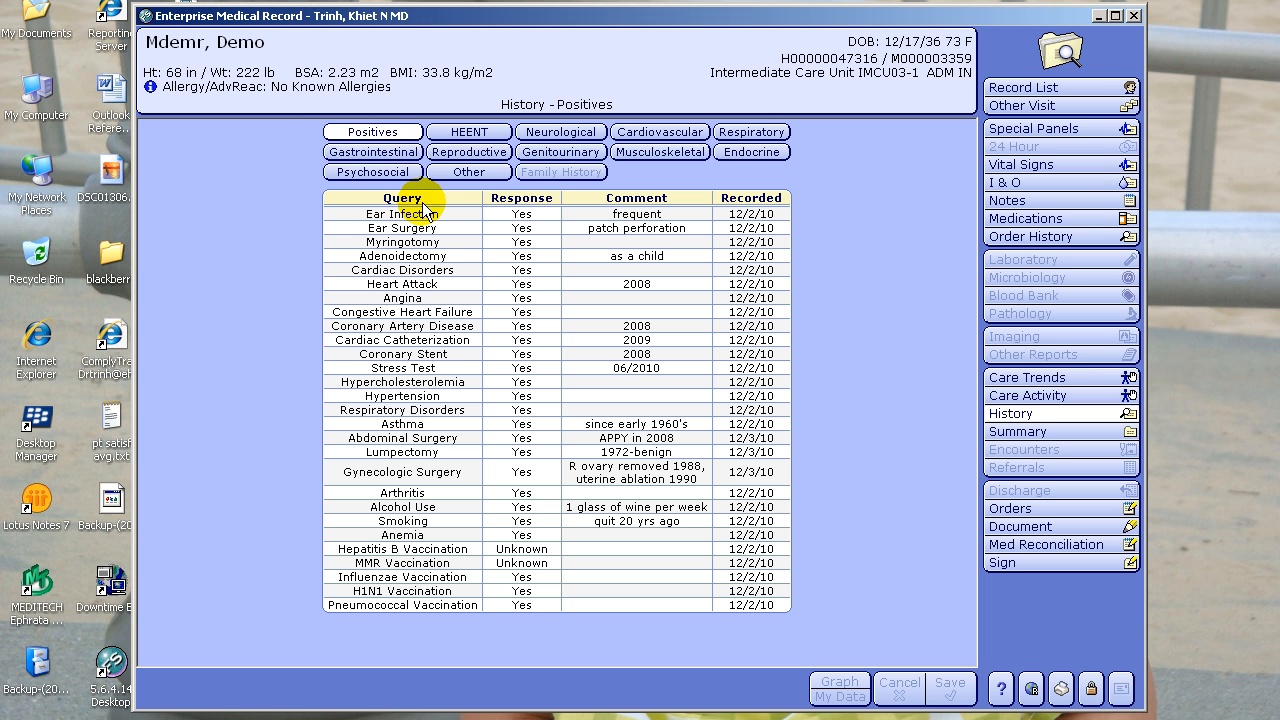
mouse_move(472, 230)
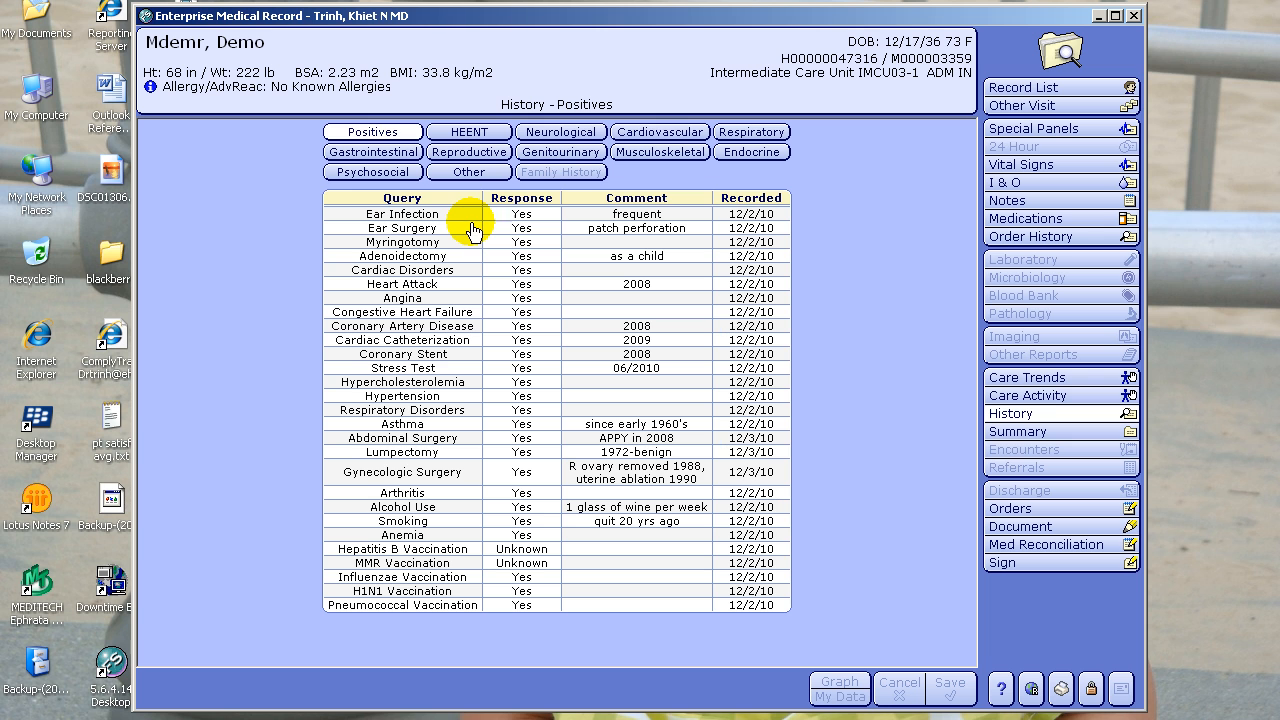
mouse_move(472, 244)
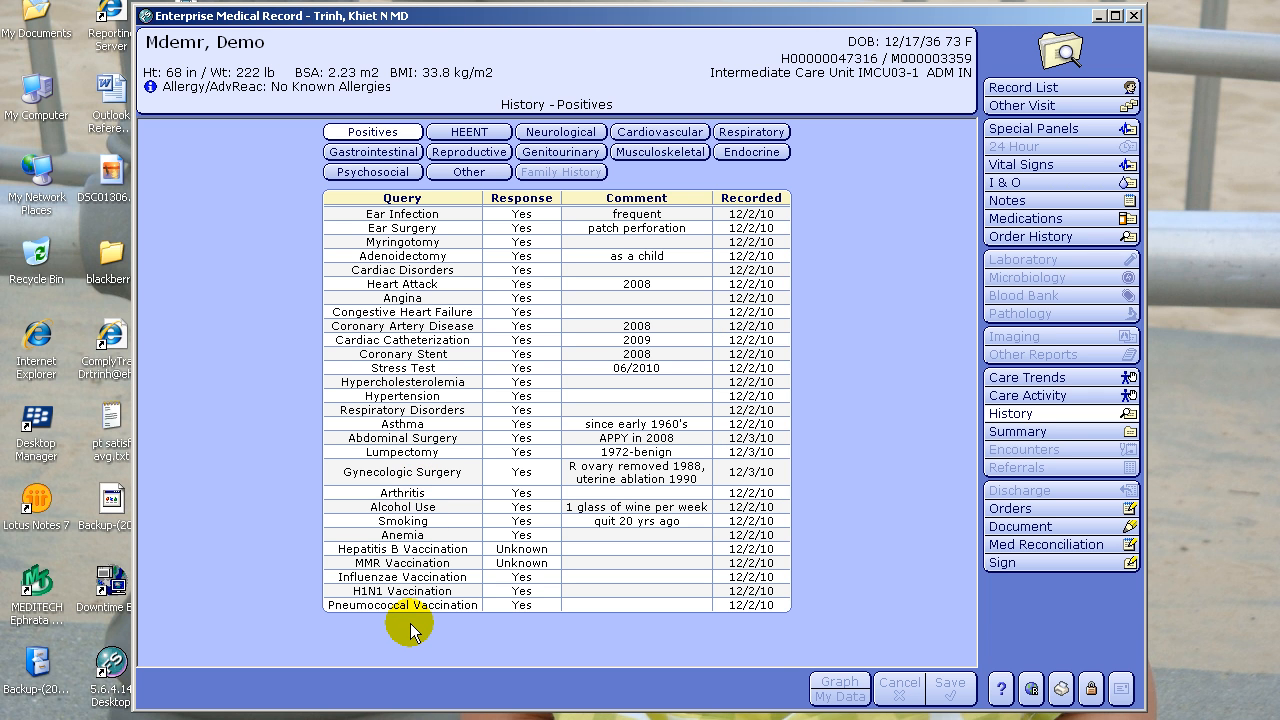
mouse_move(408, 676)
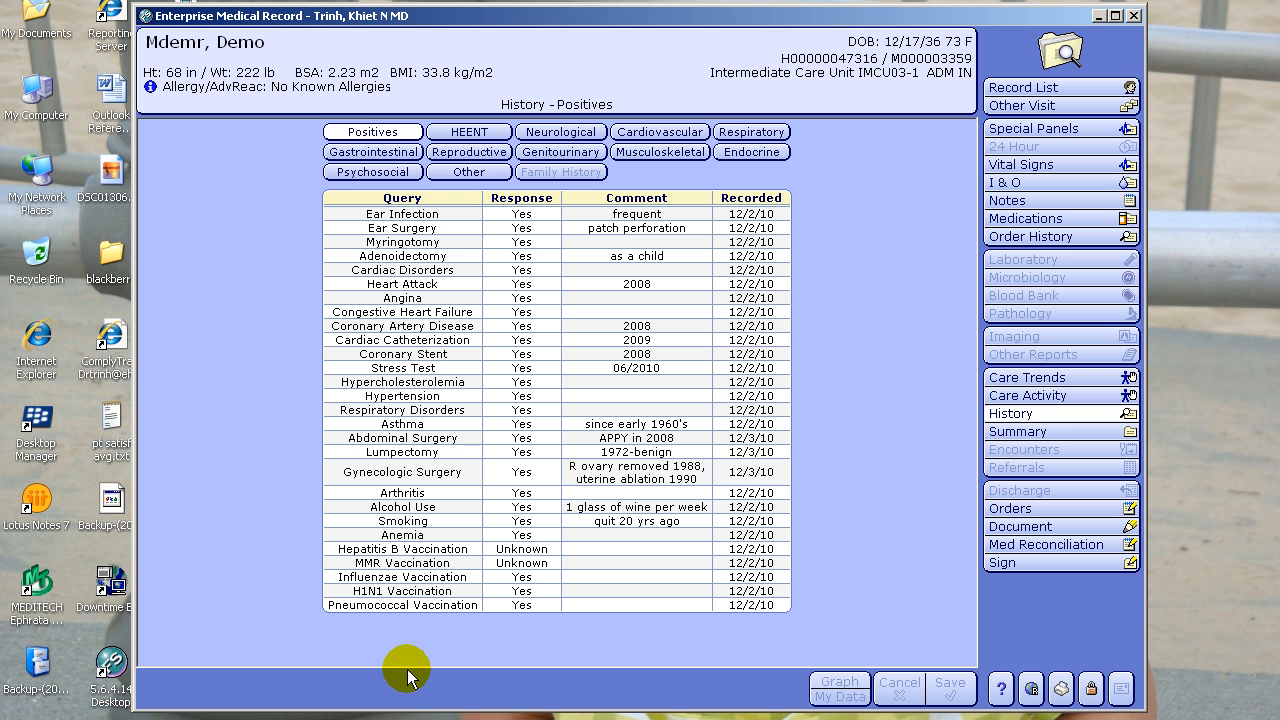
mouse_move(408, 636)
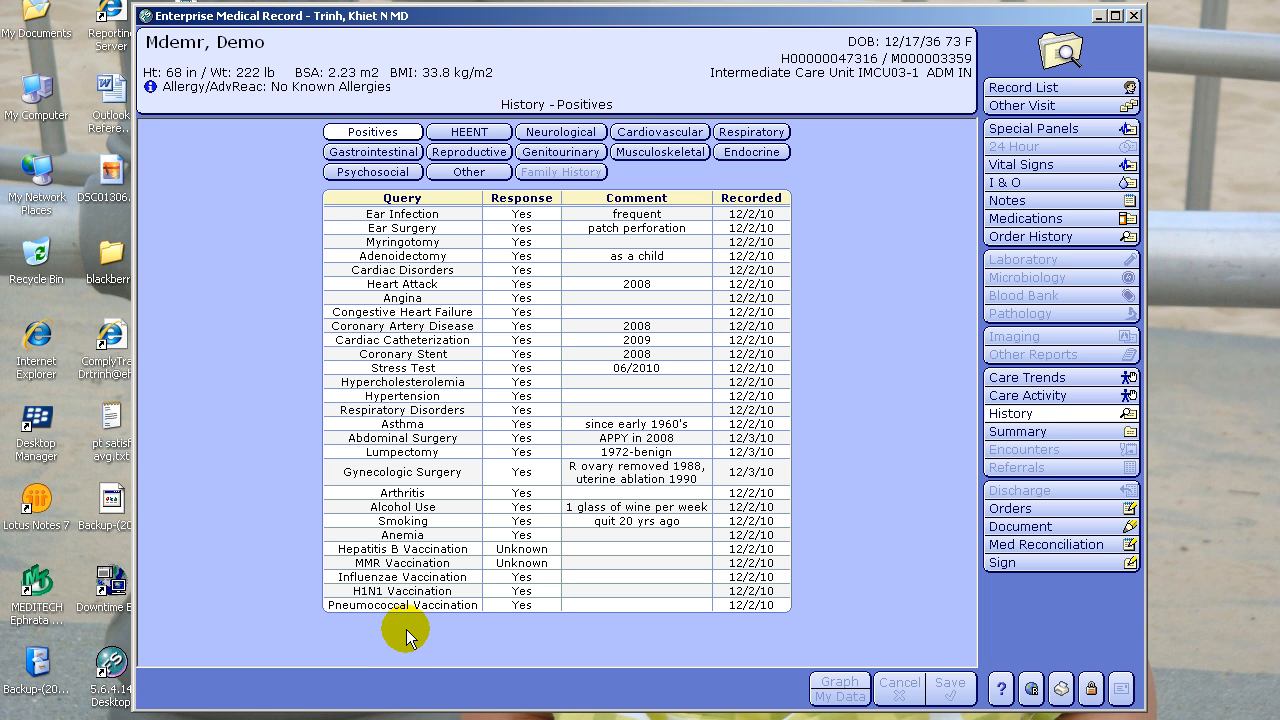